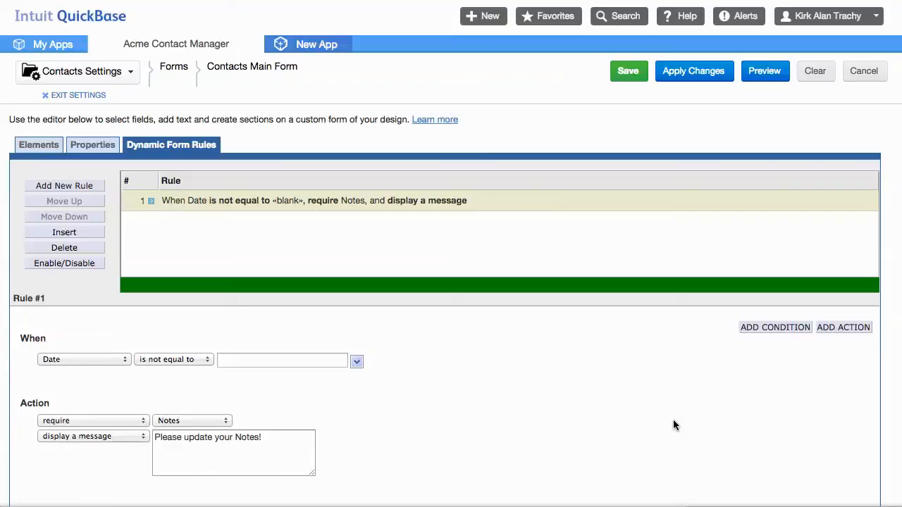
mouse_move(196, 203)
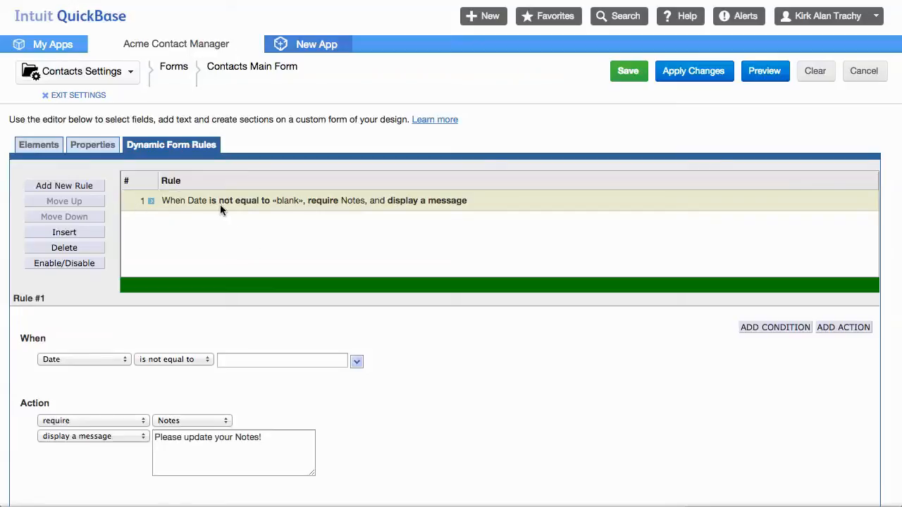
mouse_move(345, 203)
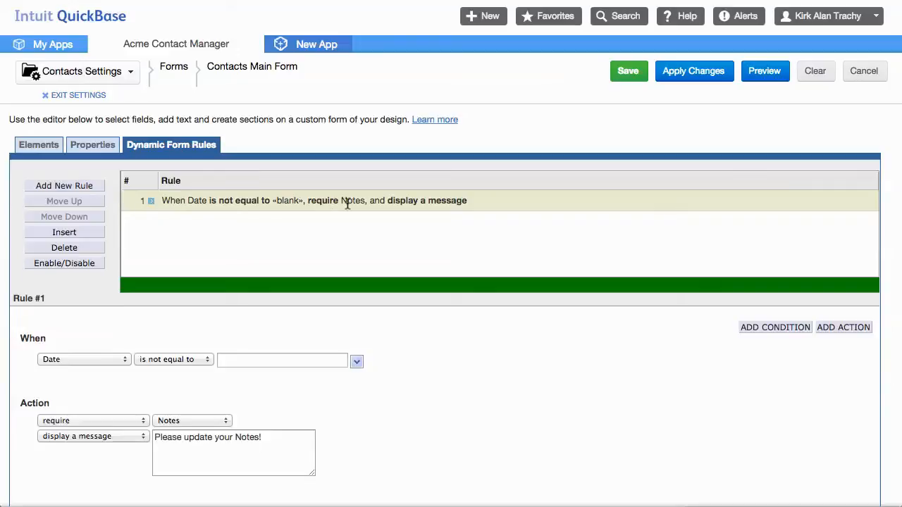
mouse_move(80, 373)
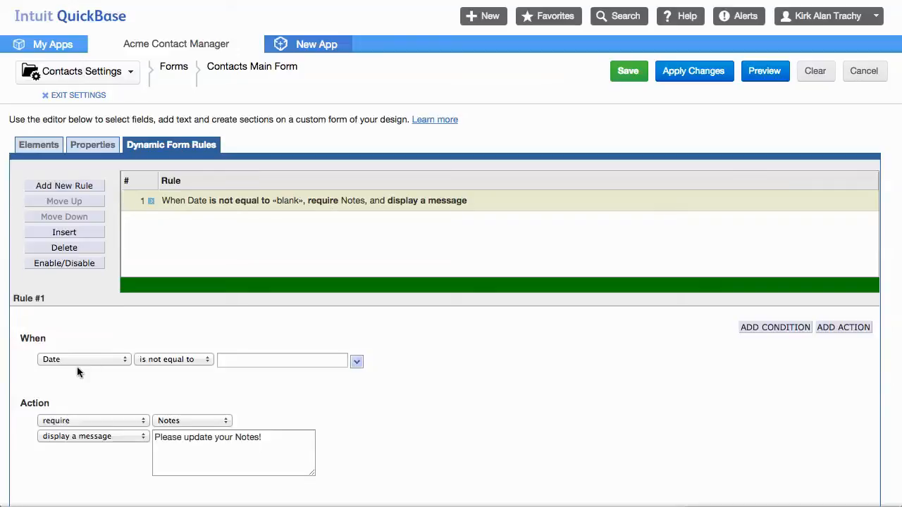
mouse_move(628, 72)
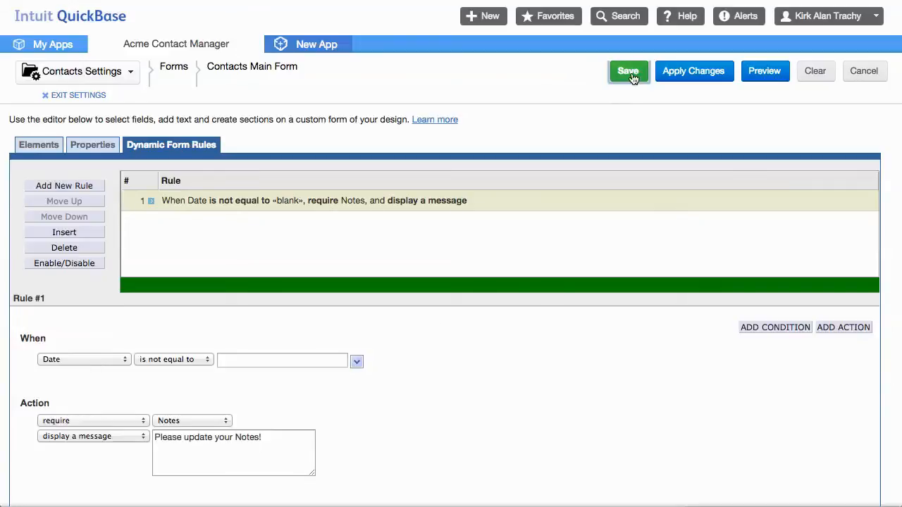
Save the Contacts form with its Date rule and review the blank Add Contact form down to Notes.
left_click(628, 71)
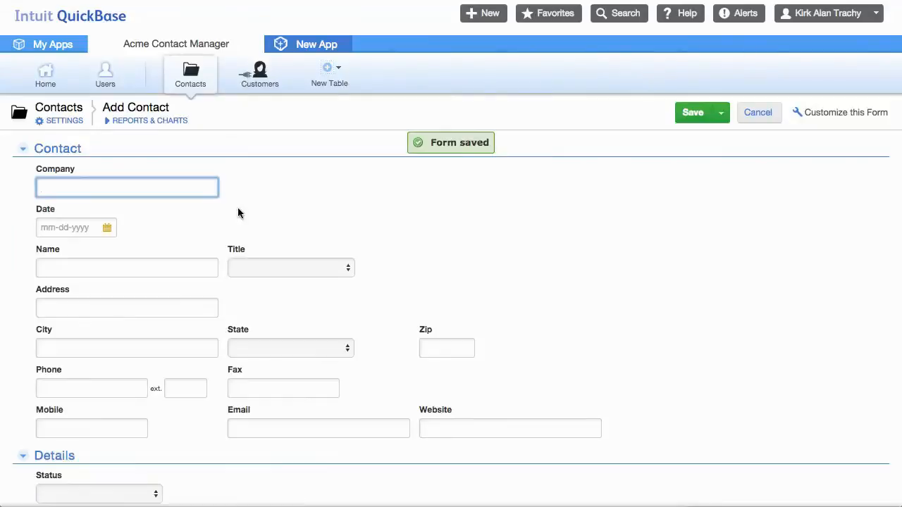
scroll("down", 3)
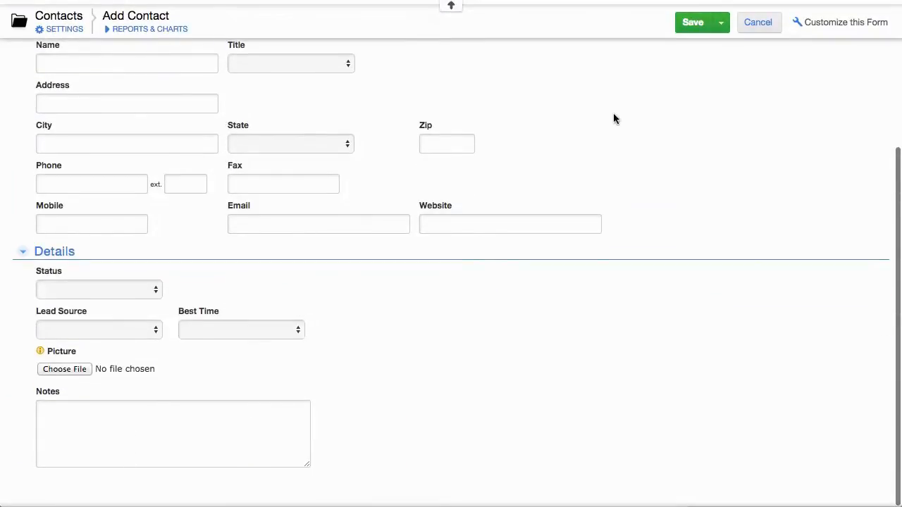
scroll("up", 3)
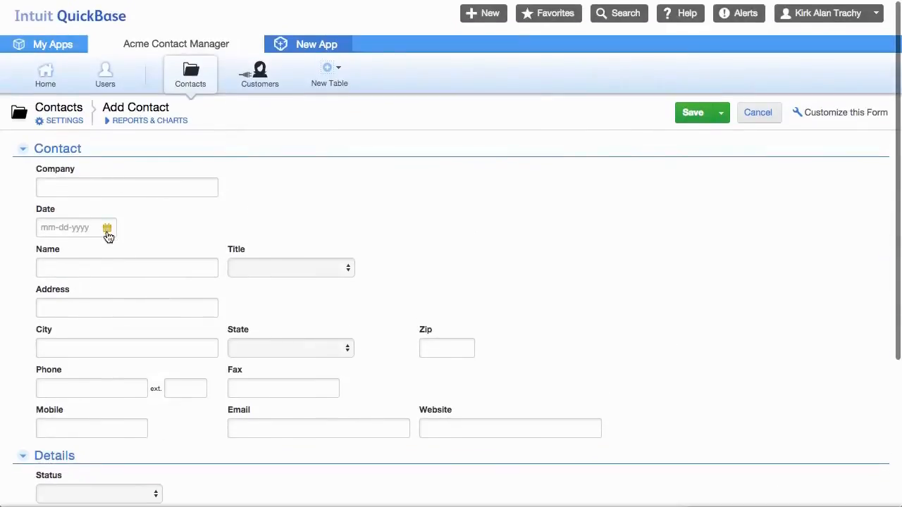
Enter today's date 06-29-2015 and dismiss the 'Please update your Notes!' reminder.
left_click(107, 227)
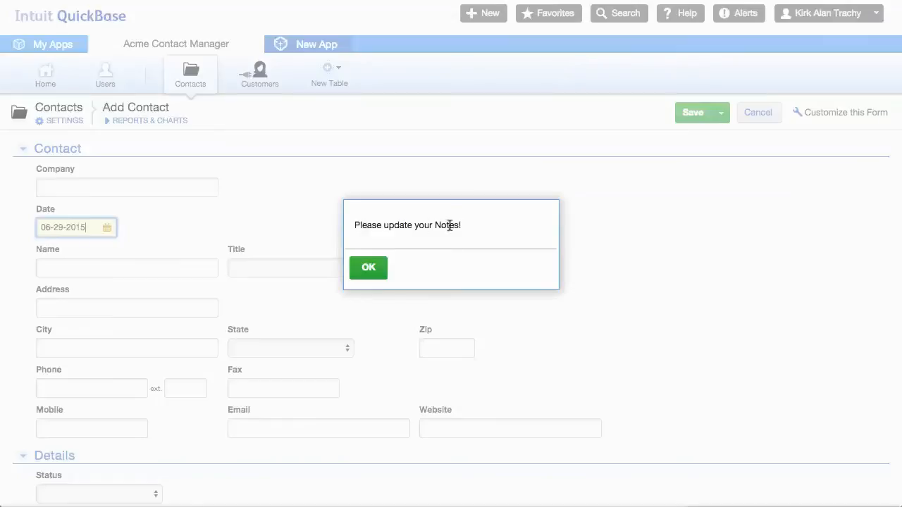
scroll("down", 3)
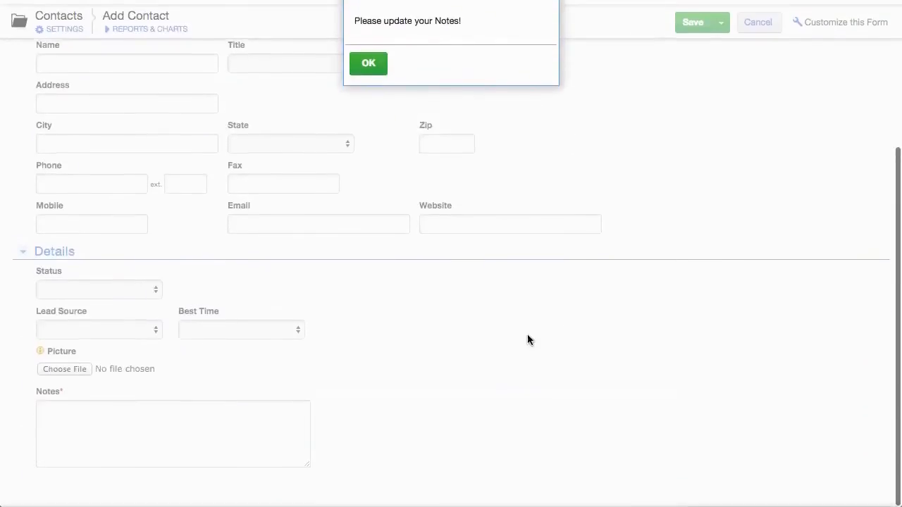
mouse_move(65, 390)
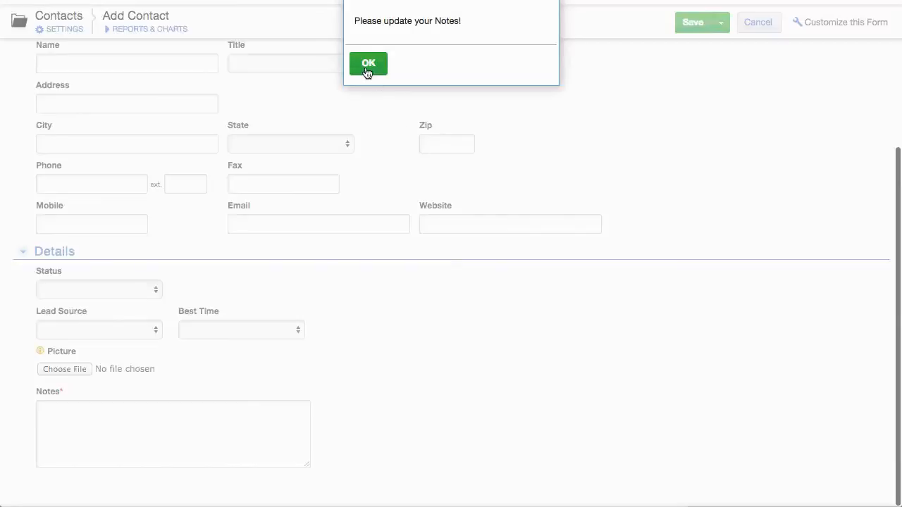
left_click(368, 63)
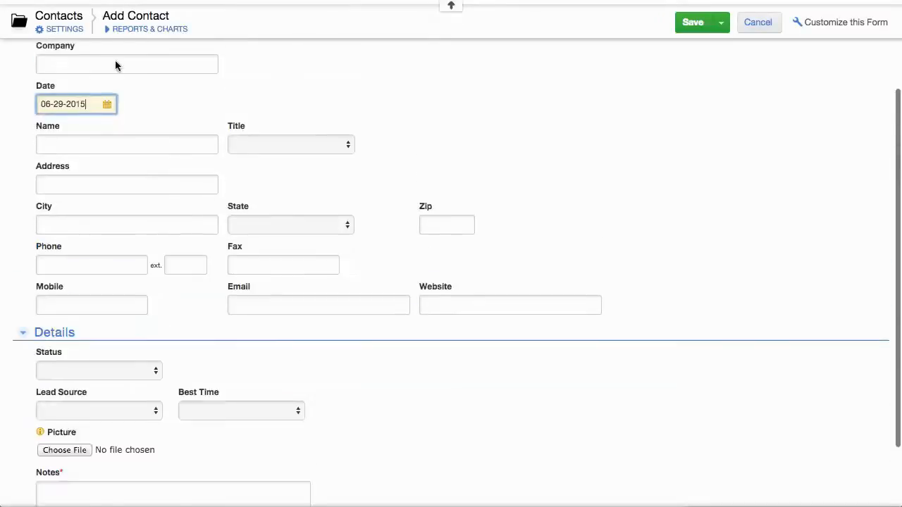
Enter company 'asdfasdf', attempt saving without Notes, dismiss the required alert, and cancel.
type("asdfasdf")
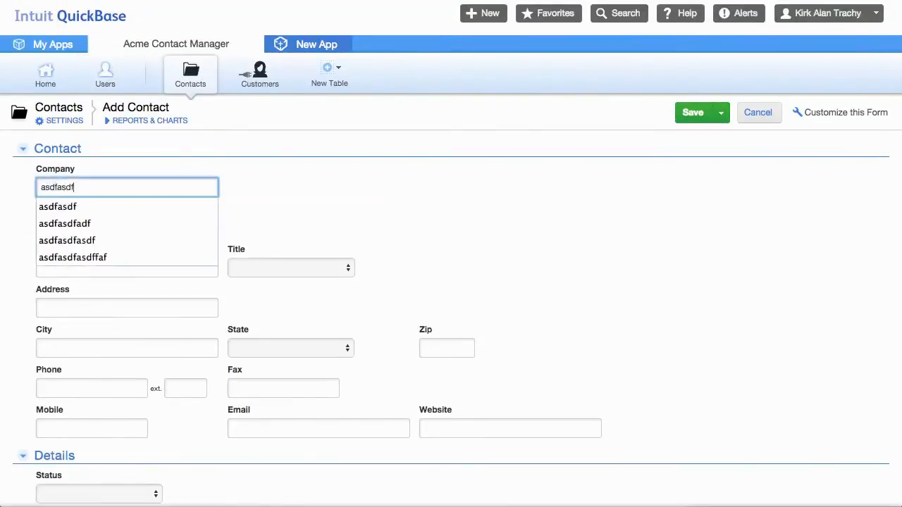
left_click(692, 113)
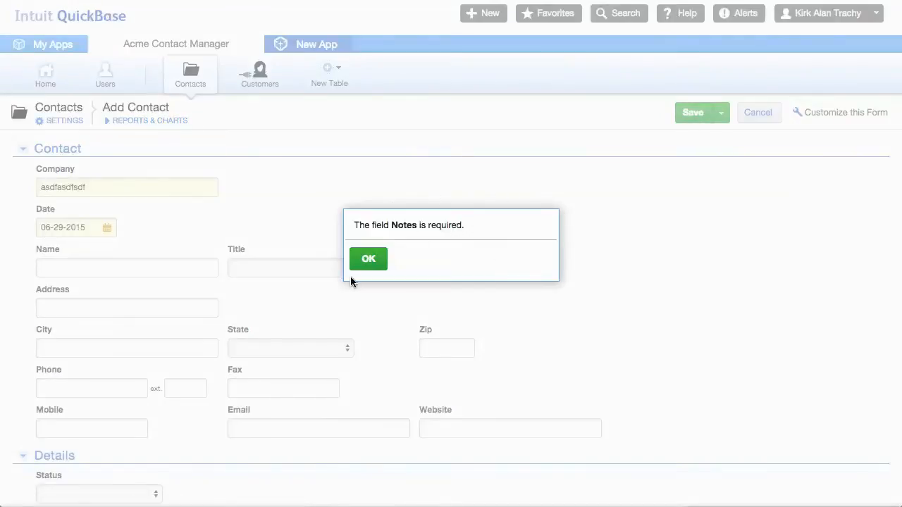
left_click(368, 259)
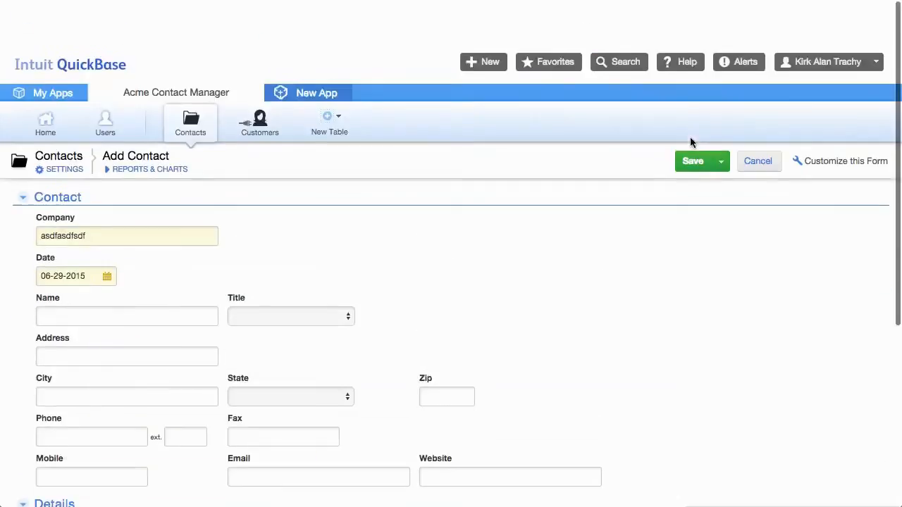
left_click(759, 161)
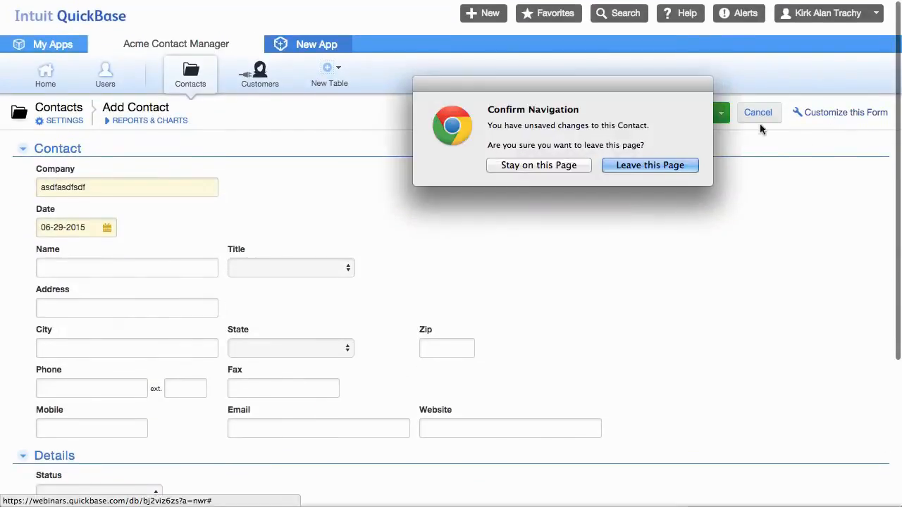
Leave the page discarding the test contact, then review the Date rule's Notes clause.
left_click(649, 165)
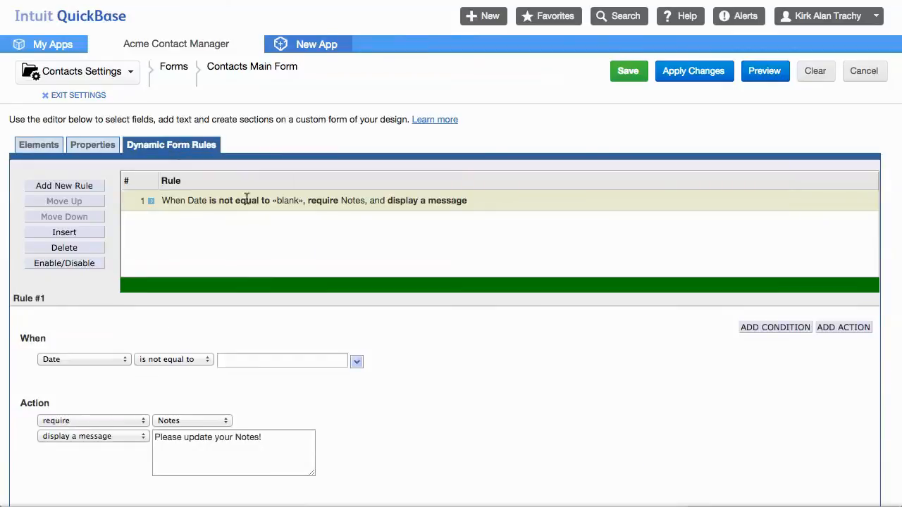
scroll("down", 3)
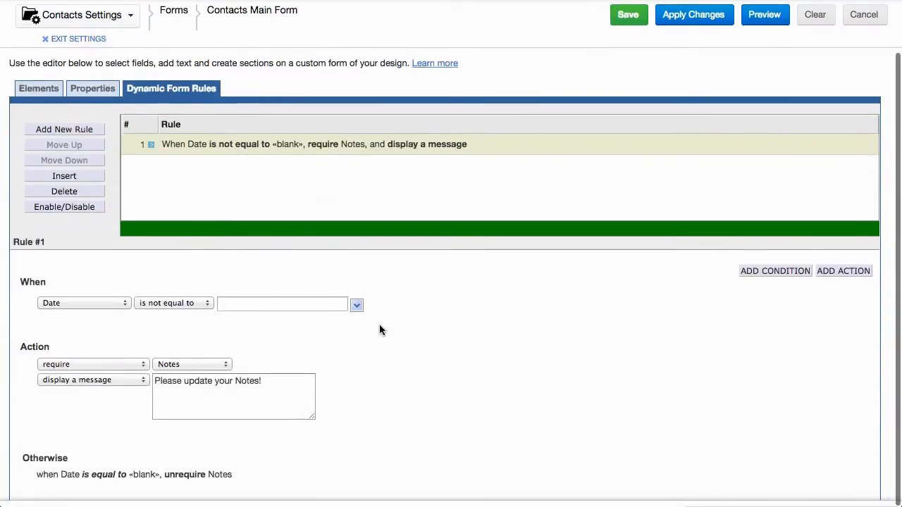